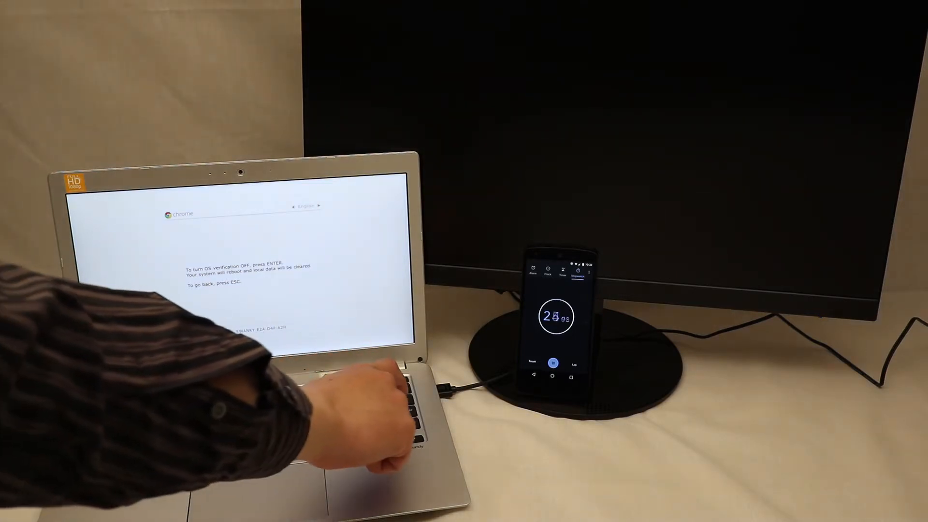
Step: Confirm turning OS verification off on the recovery screen
key(enter)
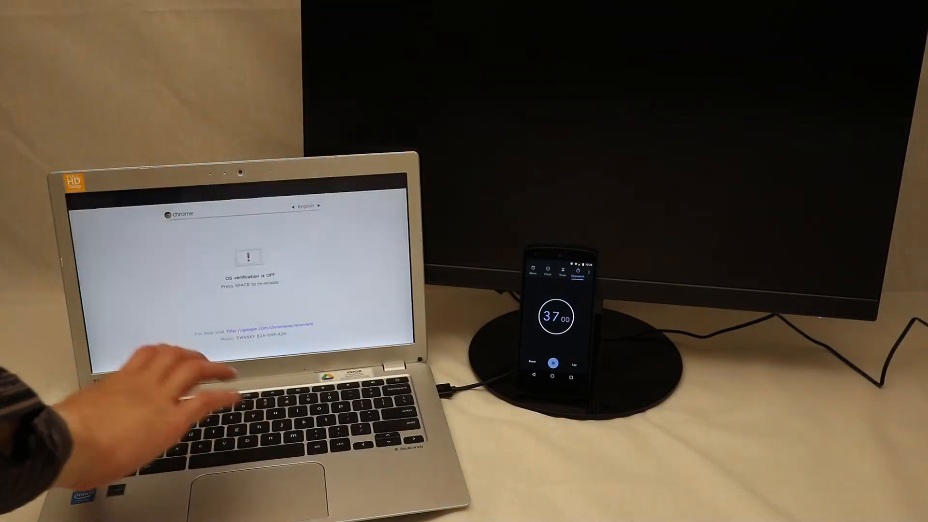
key(space)
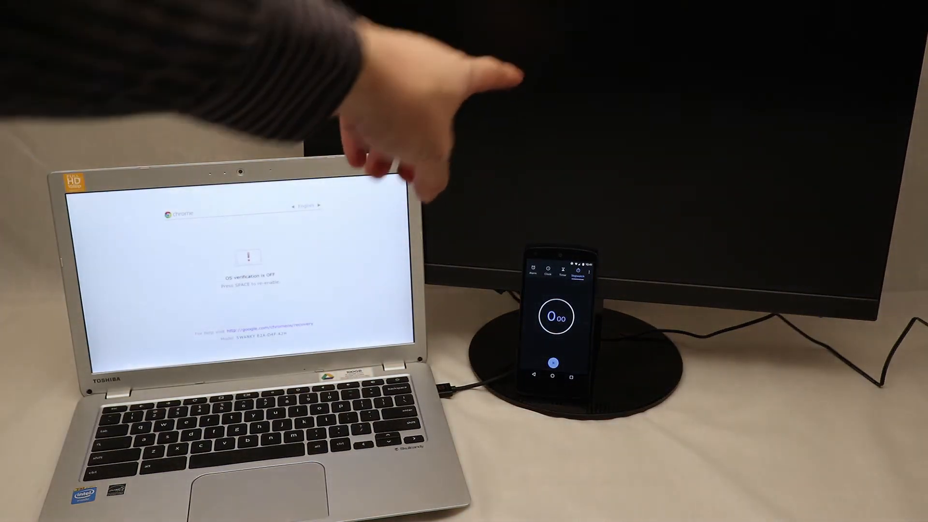
Step: Boot past the OS verification OFF warning to reach the Welcome setup screen
key(space)
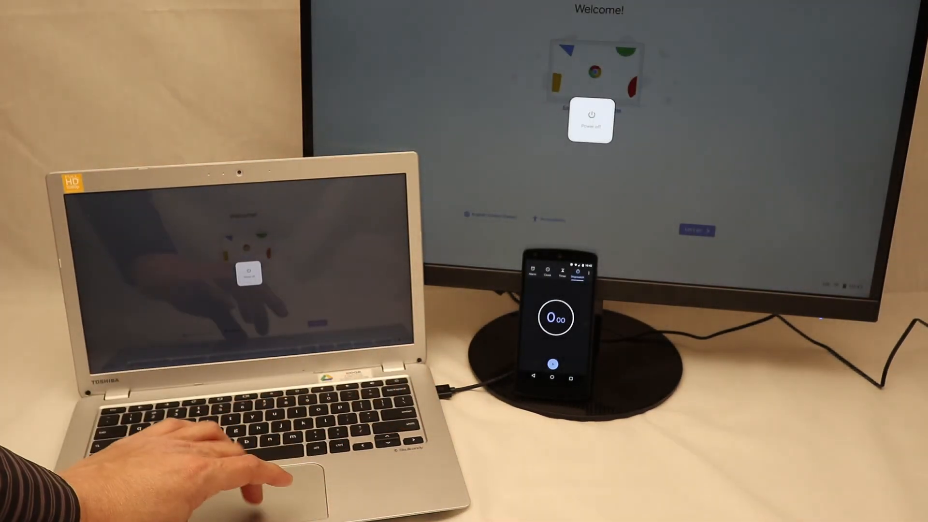
Step: Power off the Chromebook from the Welcome screen
click(590, 115)
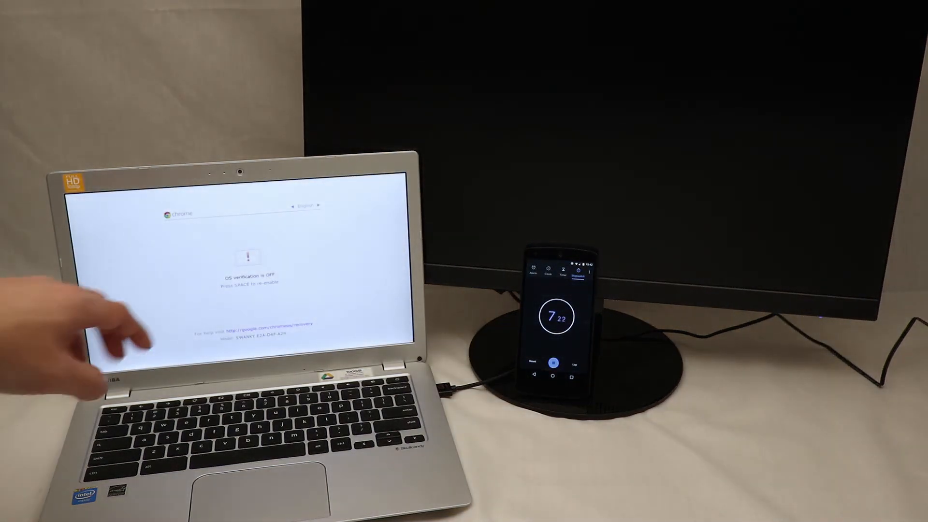
Step: Start re-enabling OS verification from the OS verification OFF boot screen
key(space)
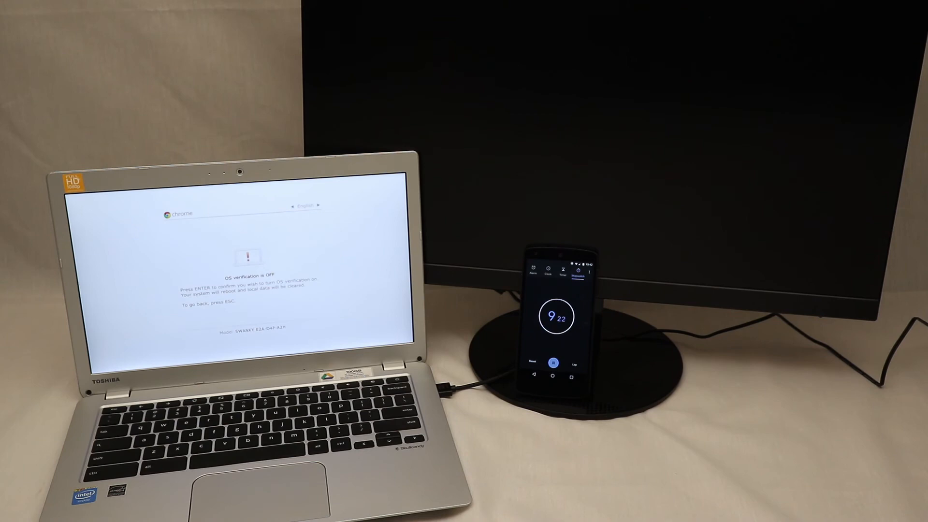